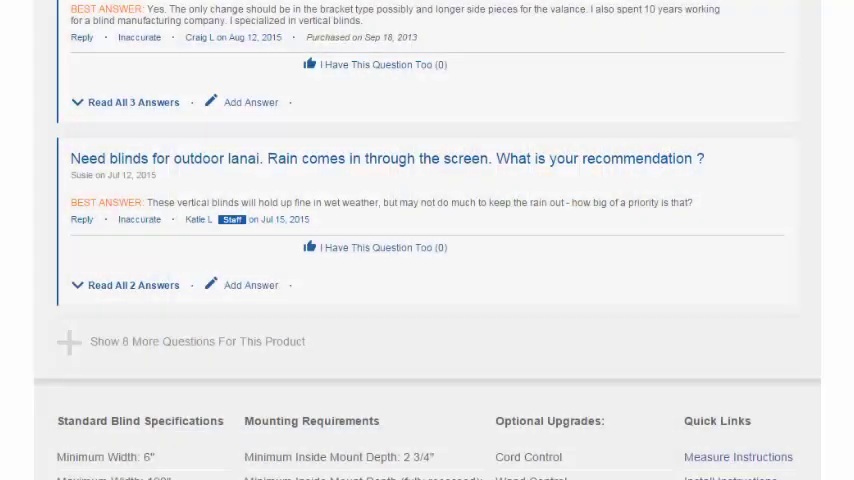
pyautogui.scroll(-3)
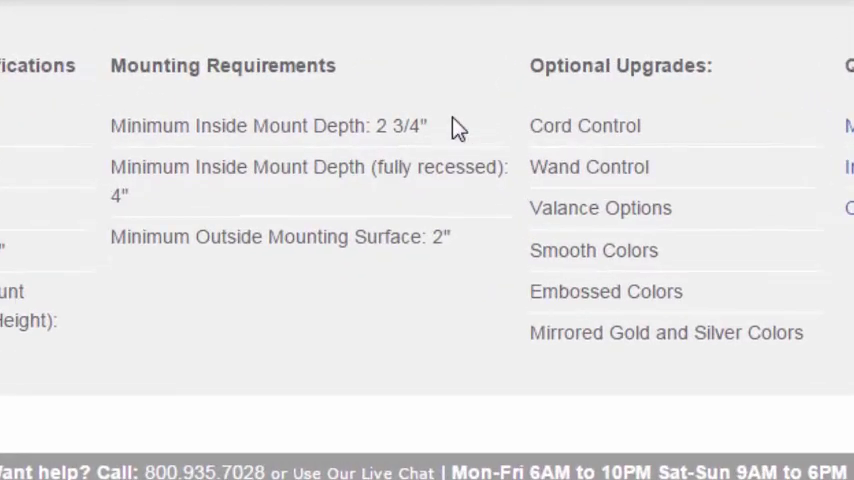
pyautogui.moveTo(448, 208)
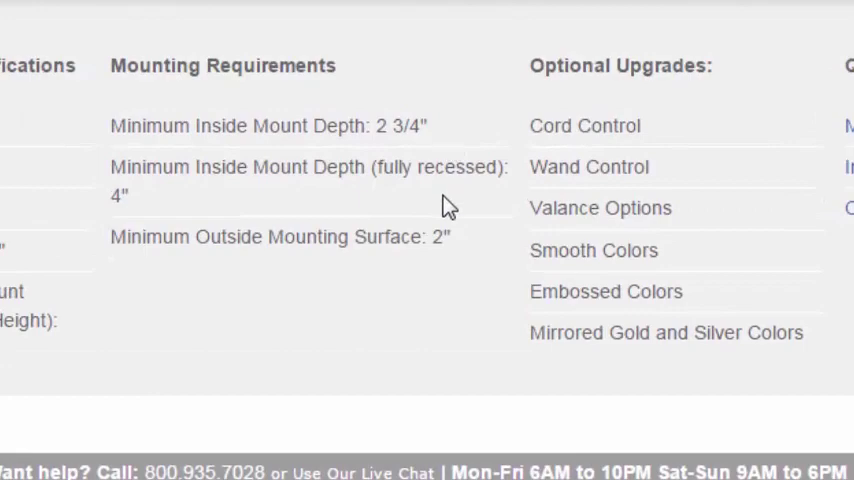